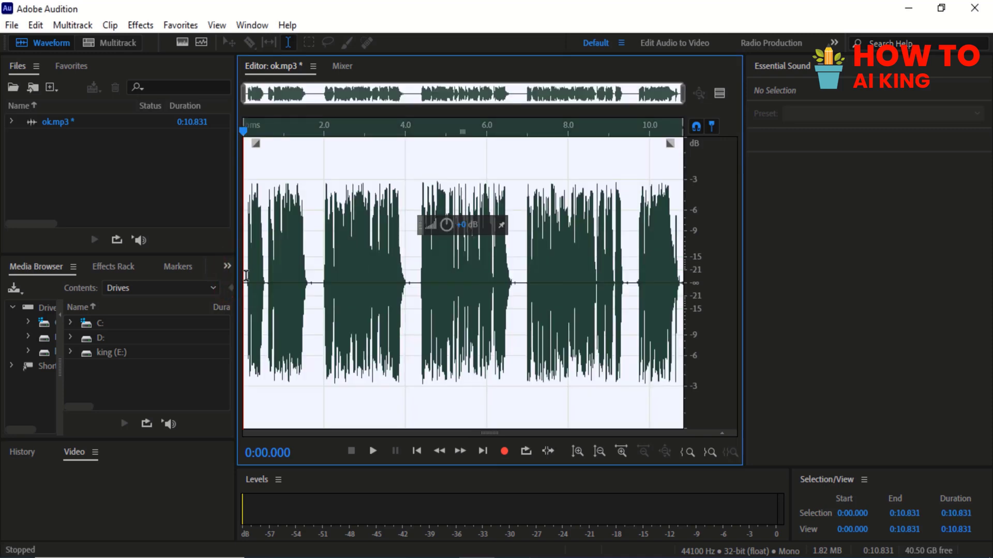
# - Bring up the Effects menu to reach the Time and Pitch effects for ok.mp3
pyautogui.click(140, 25)
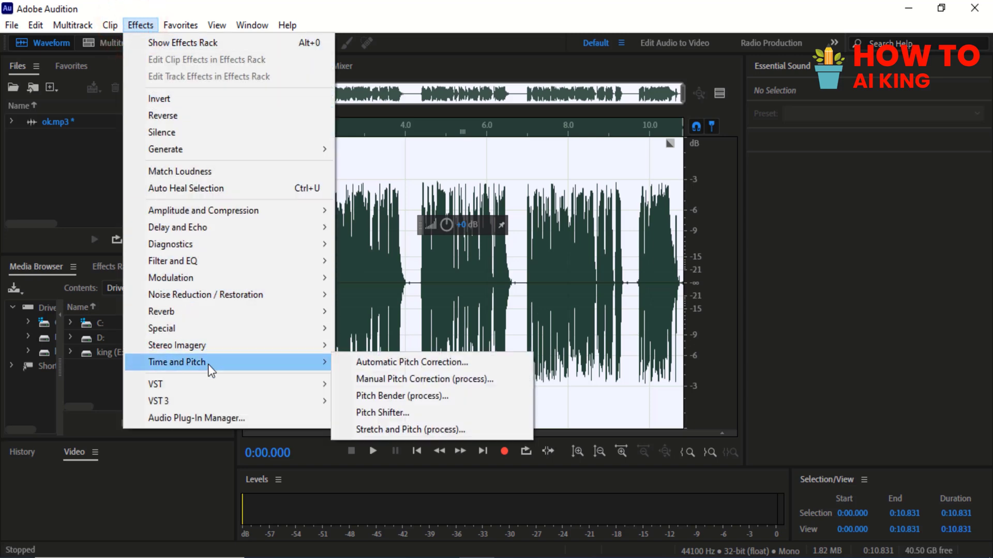
# - Start the Pitch Shifter effect and briefly preview the recording at default settings
pyautogui.click(383, 412)
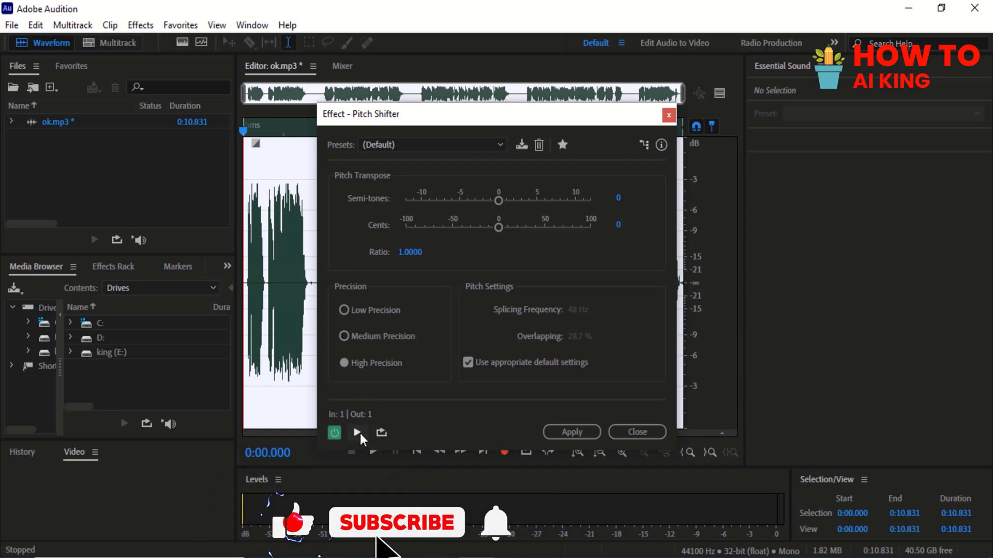
pyautogui.click(358, 432)
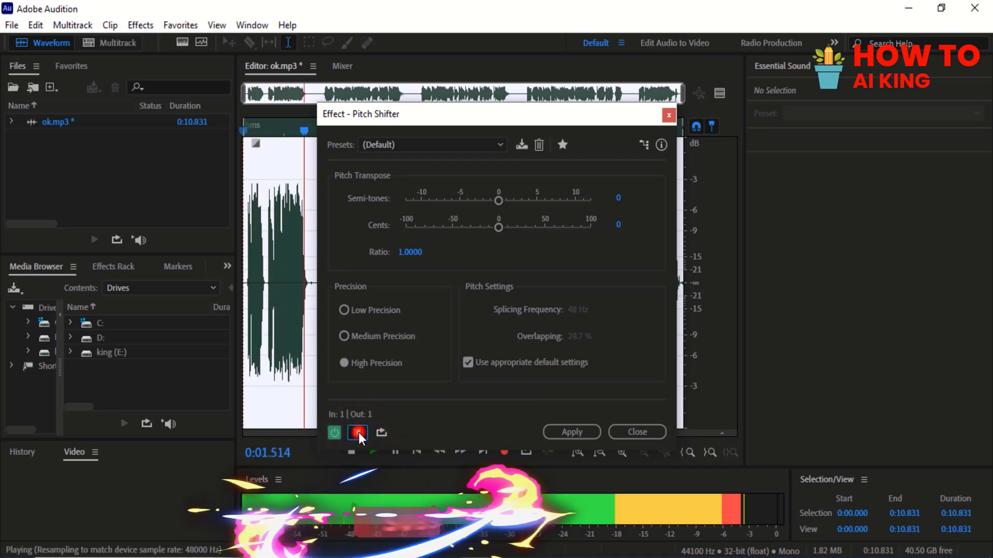
pyautogui.click(358, 433)
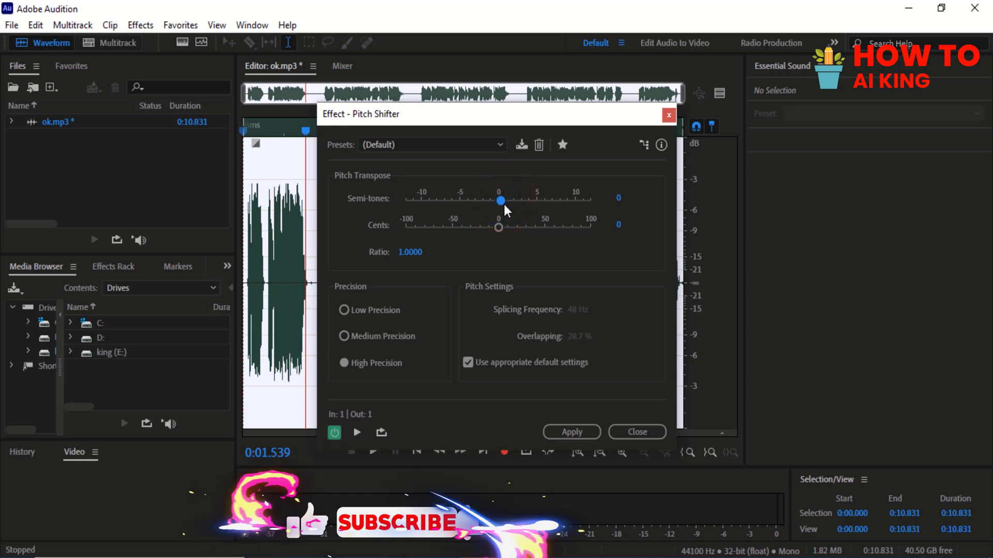
# - Set the Pitch Shifter to +2 semitones and preview the raised pitch
pyautogui.moveTo(500, 200); pyautogui.dragTo(512, 199)
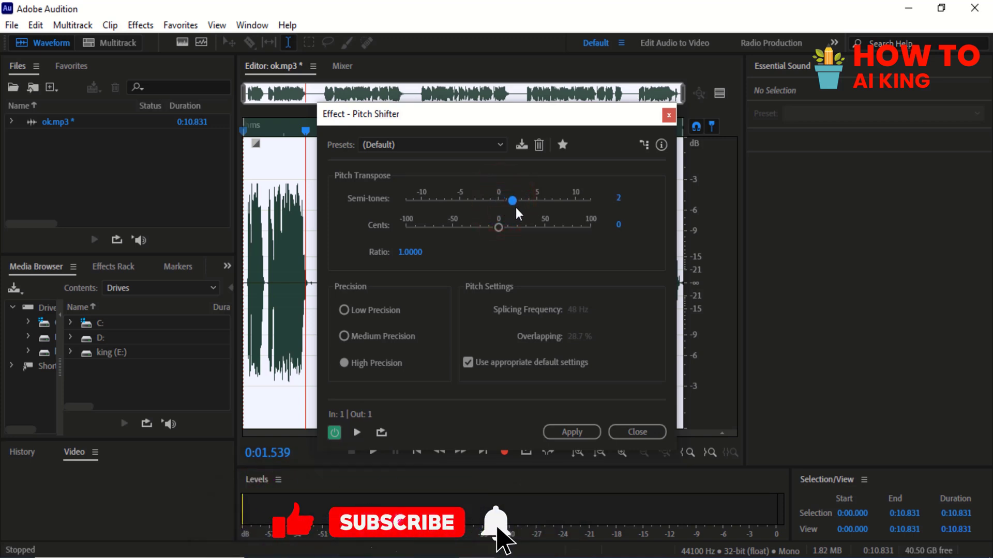
pyautogui.click(356, 432)
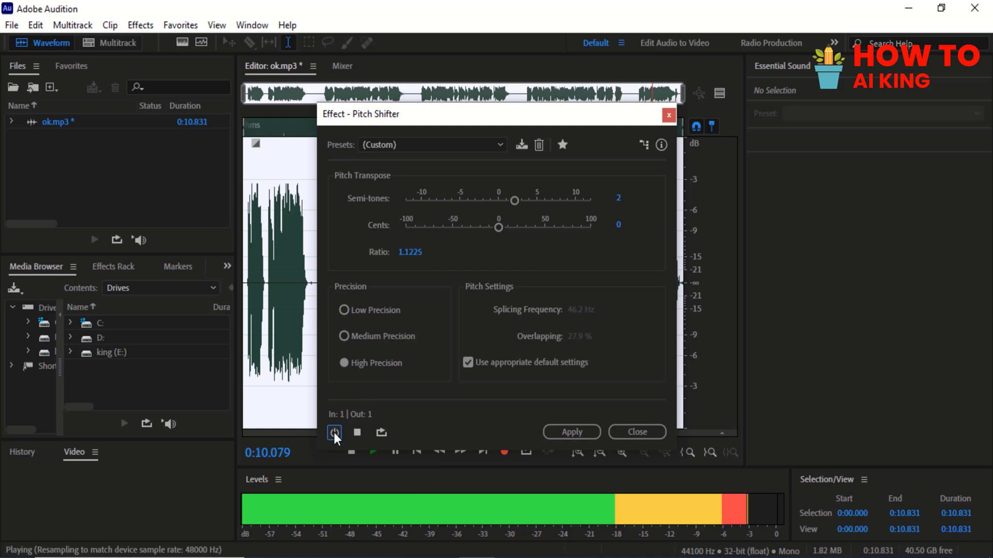
pyautogui.click(335, 432)
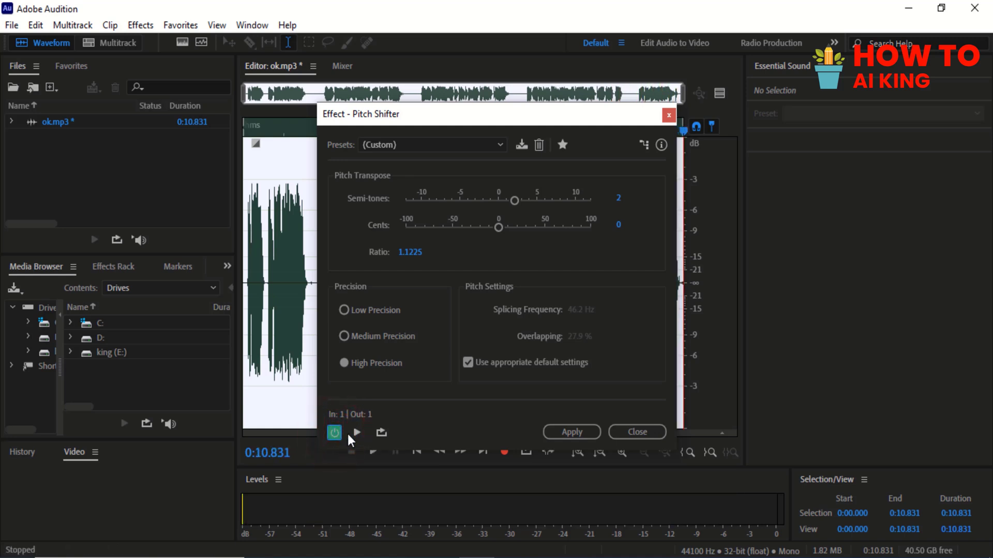
pyautogui.click(357, 433)
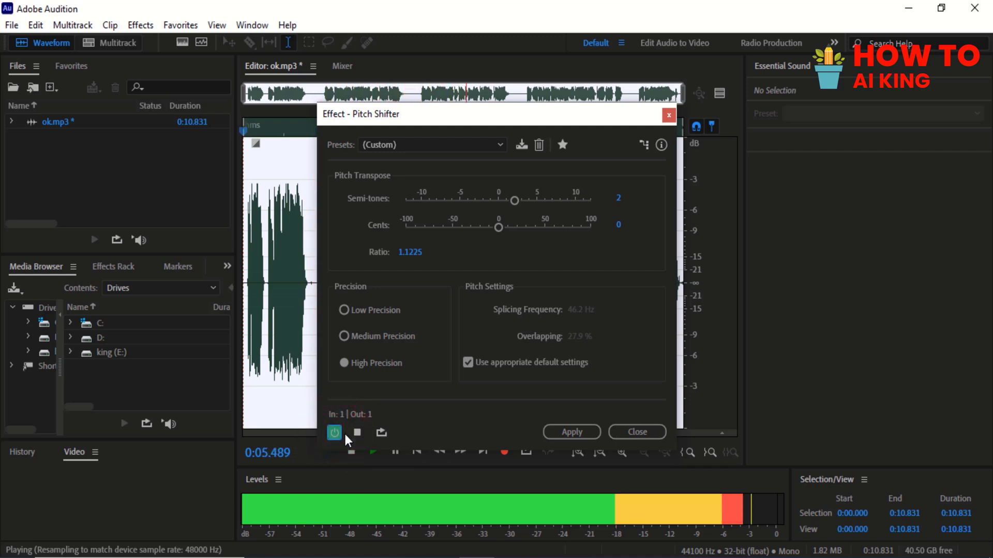
pyautogui.moveTo(337, 442)
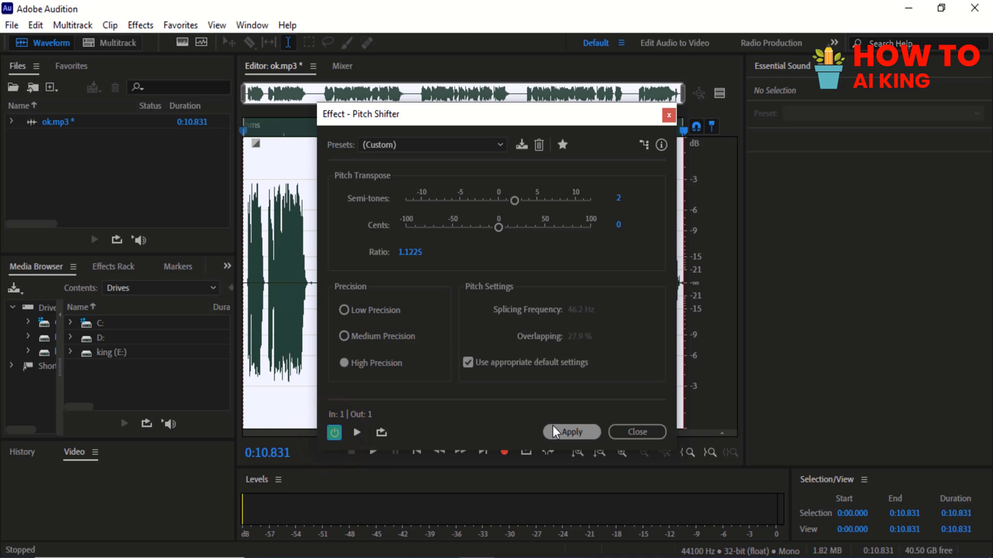
pyautogui.click(571, 432)
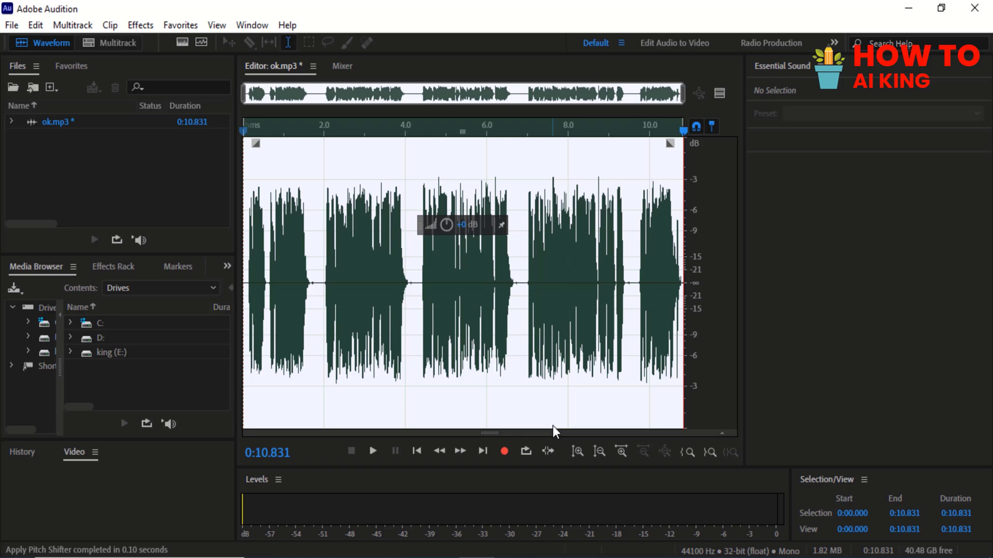
pyautogui.moveTo(384, 406)
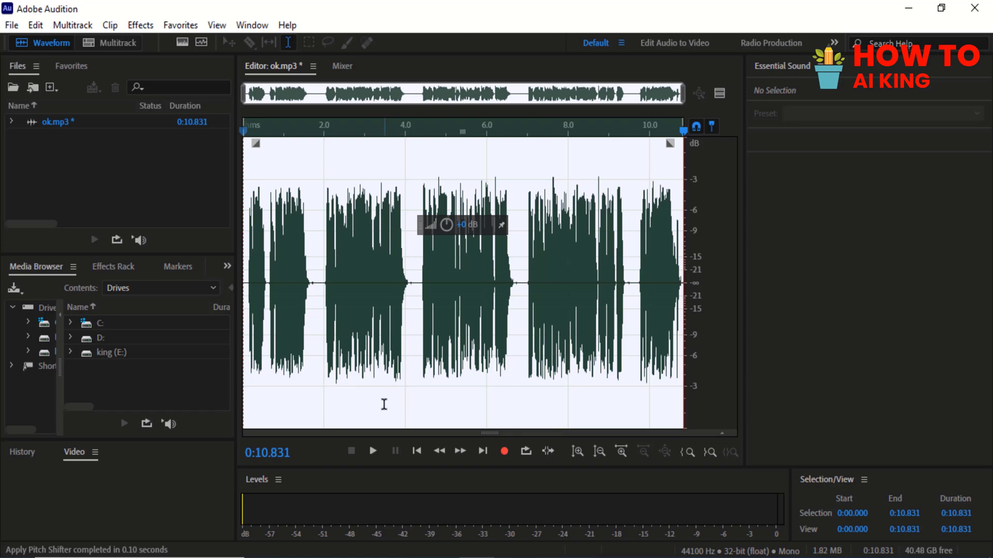
# - Play back the recording with the 2-semitone shift applied across the clip
pyautogui.click(372, 451)
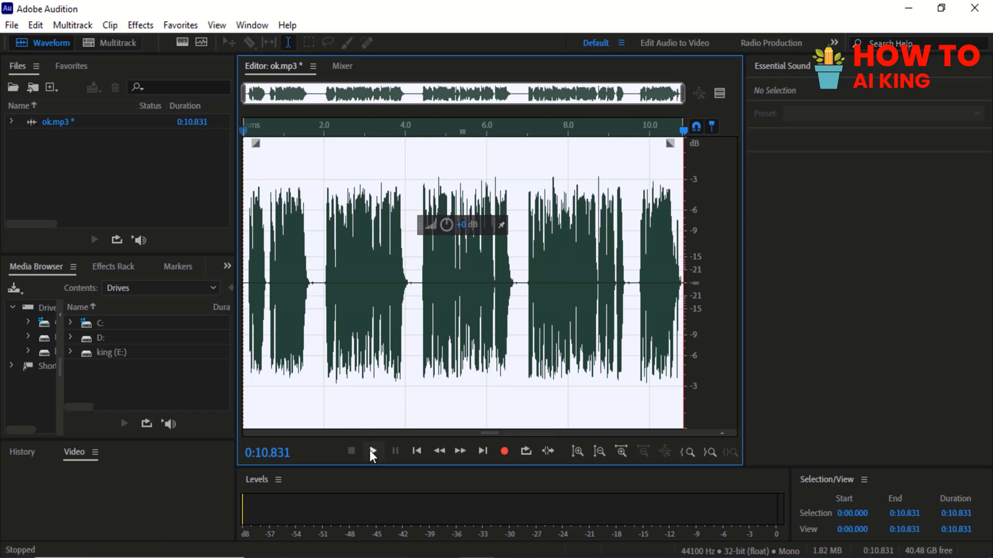